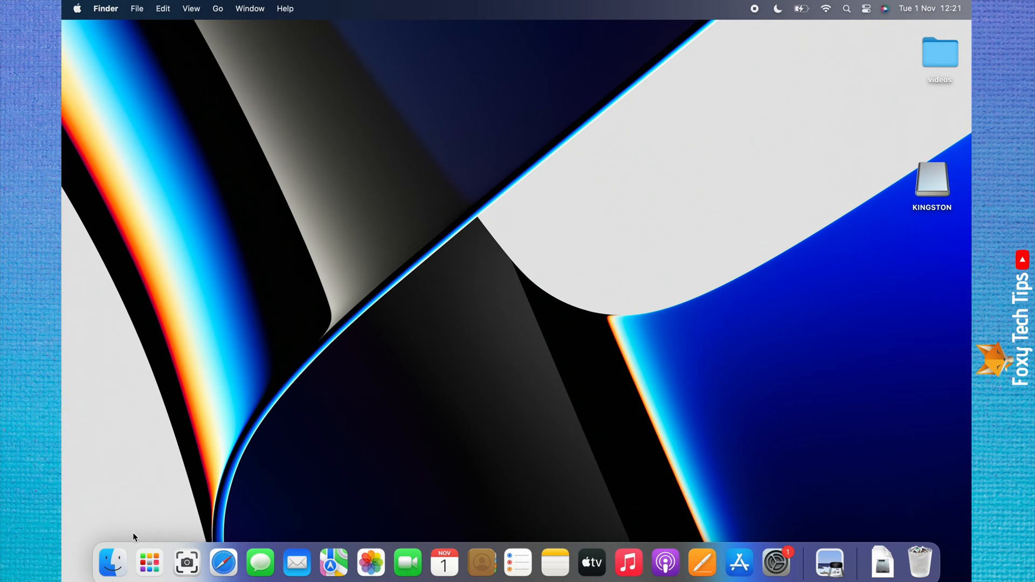
mouse_move(113, 559)
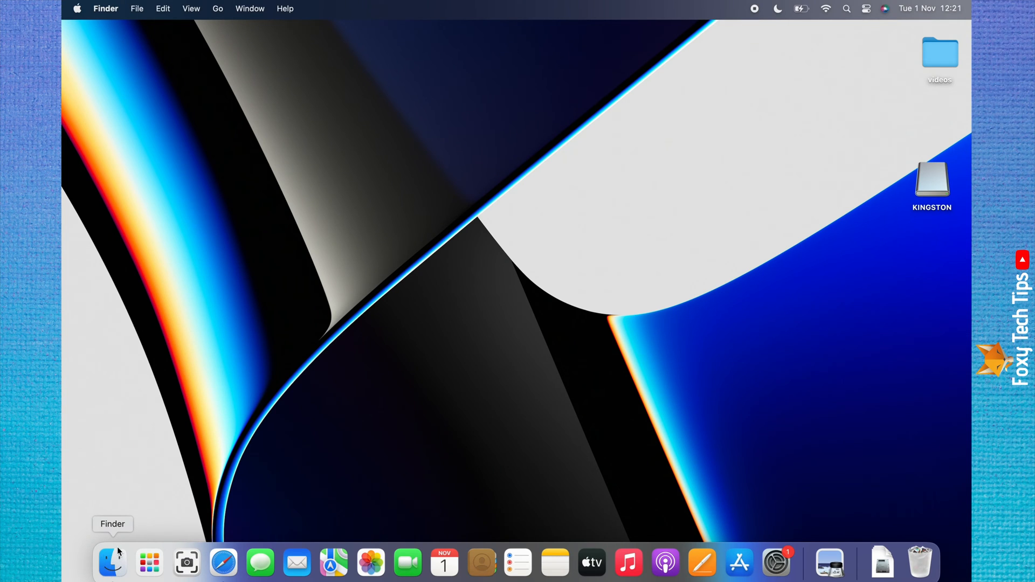
- Bring up a Finder window on Recents and browse the sidebar locations including KINGSTON
left_click(112, 563)
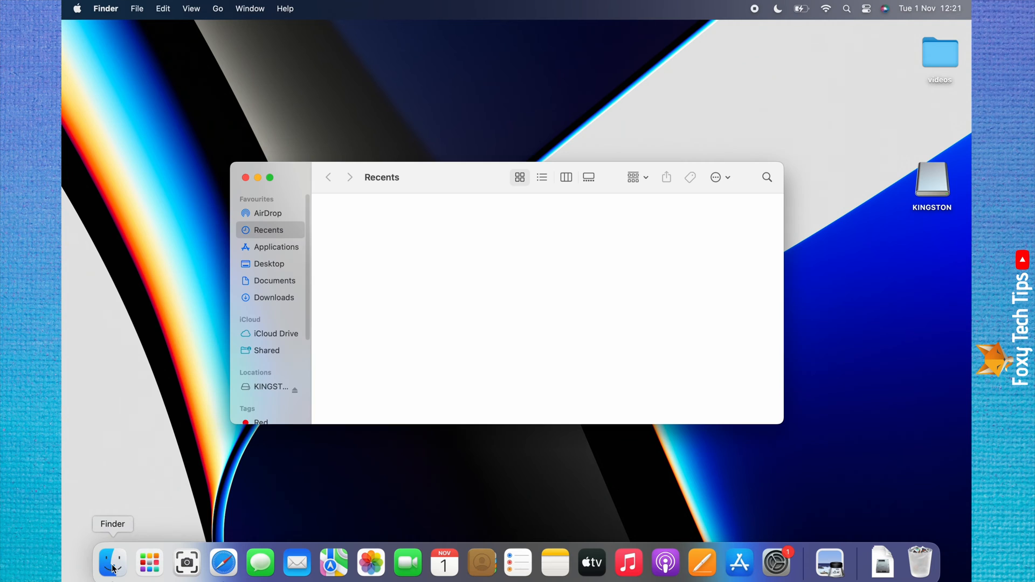
mouse_move(261, 370)
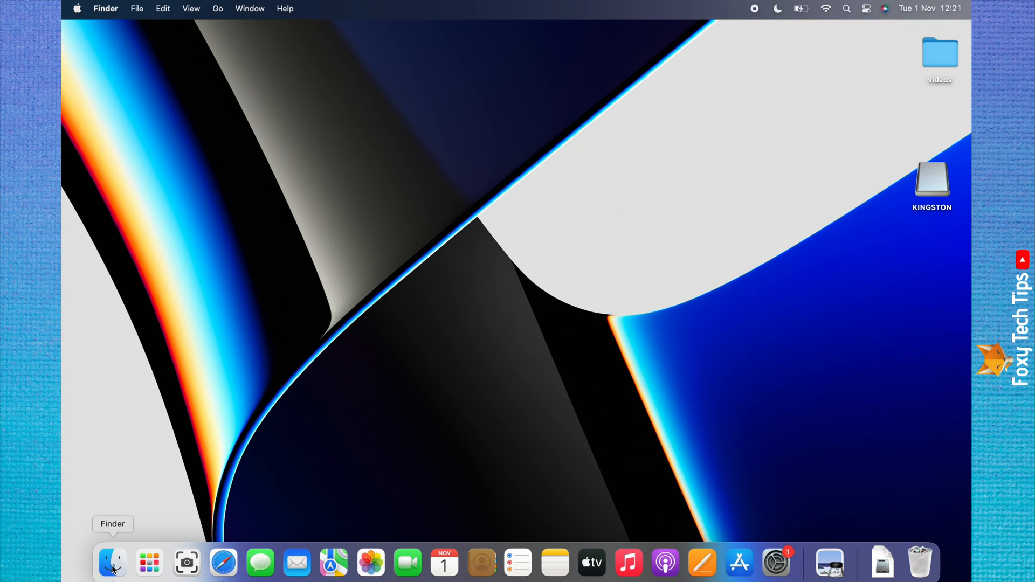
left_click(110, 562)
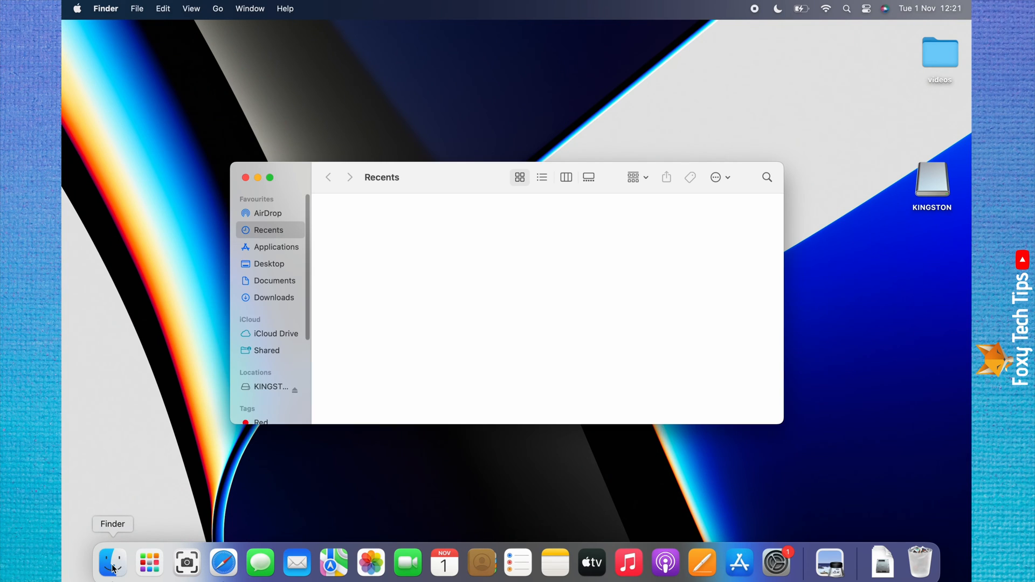
scroll("down", 3)
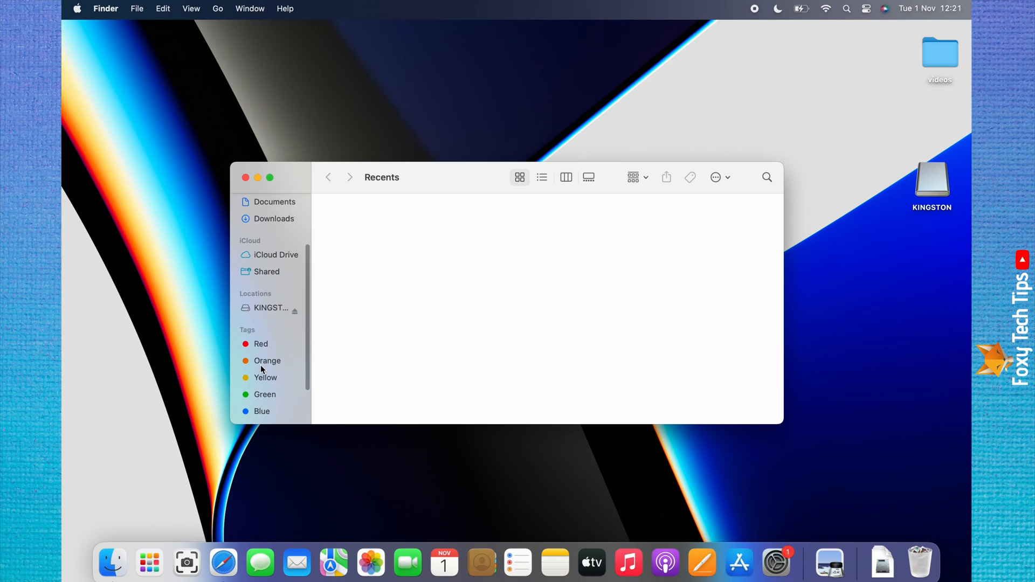
mouse_move(268, 316)
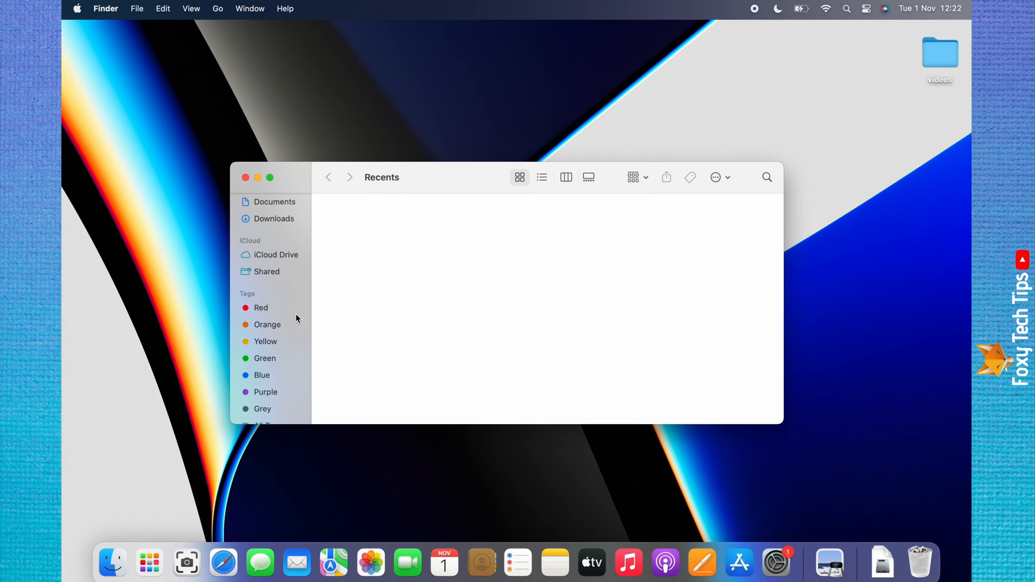
scroll("up", 3)
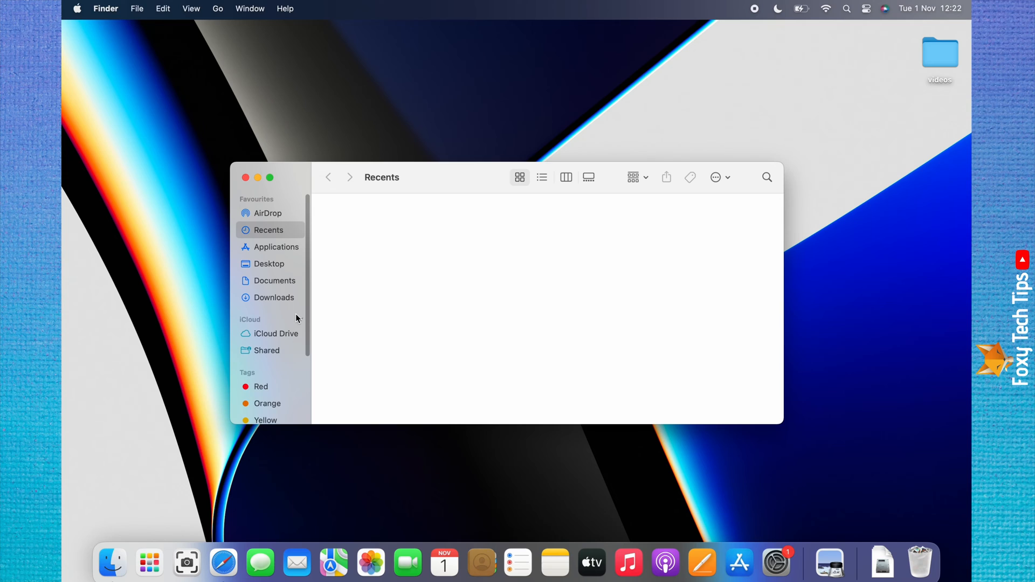
mouse_move(313, 321)
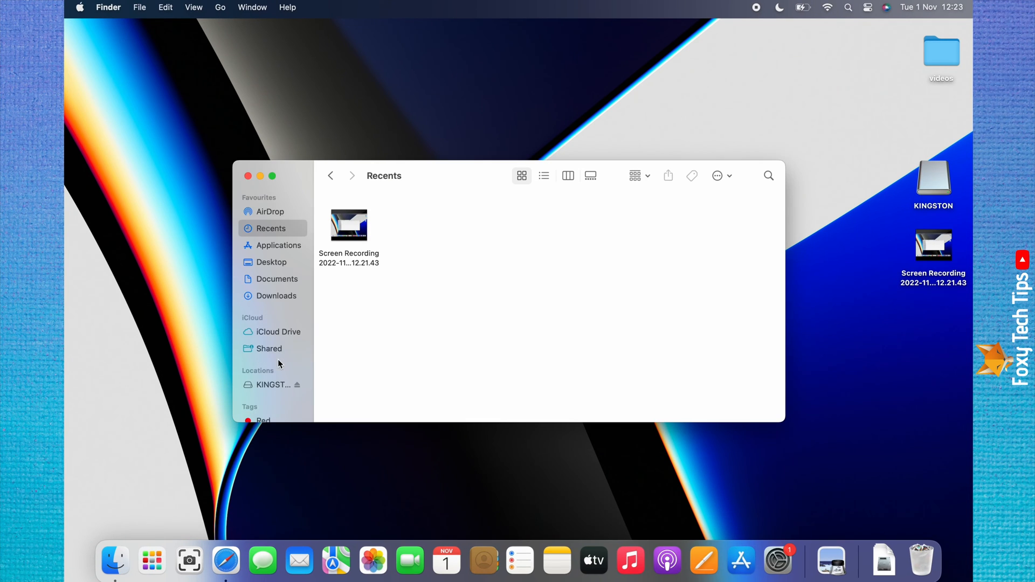
- Select KINGSTON under Locations and eject it via File > Eject
scroll("down", 3)
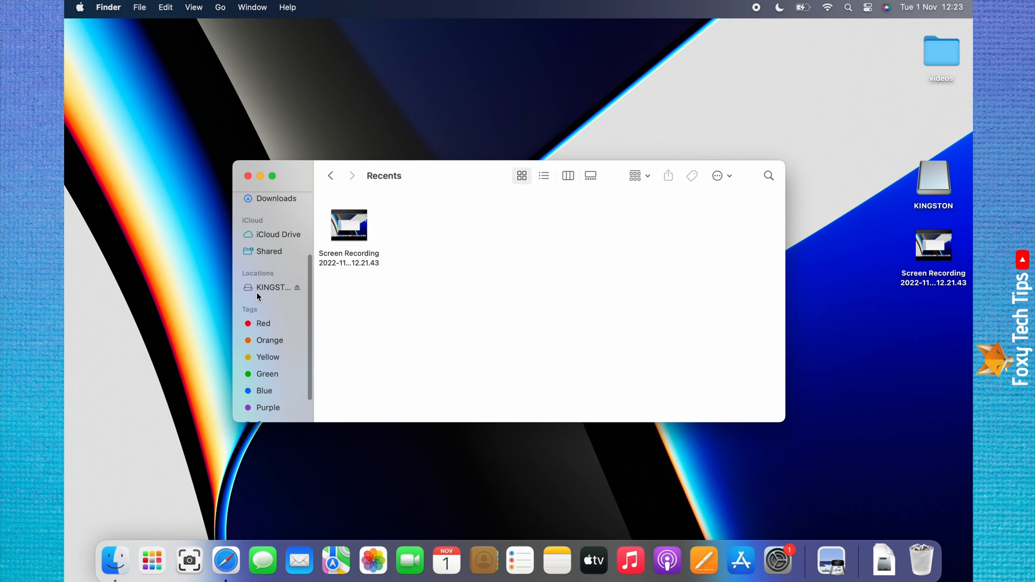
left_click(272, 287)
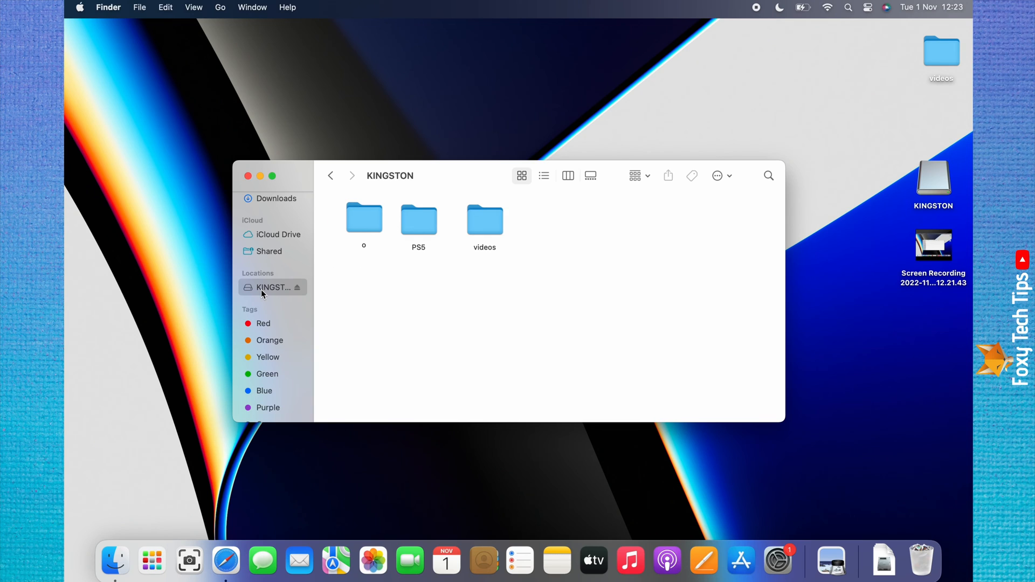
mouse_move(139, 8)
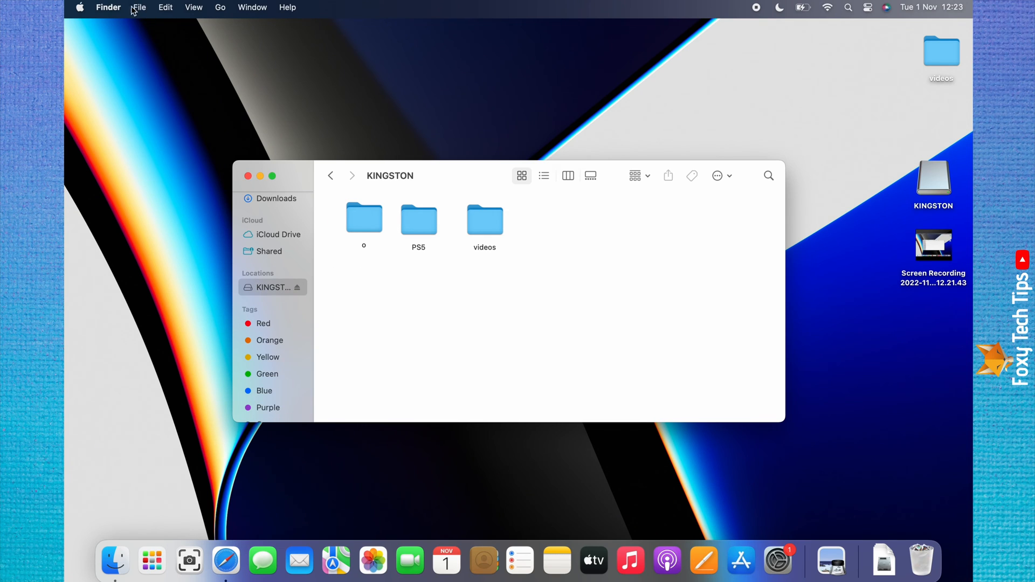
left_click(139, 8)
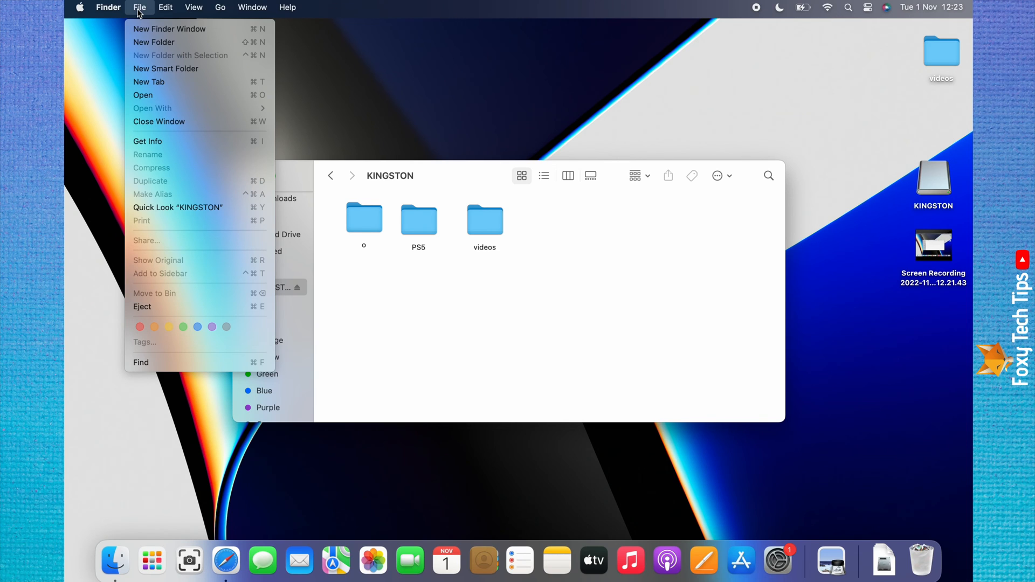
mouse_move(152, 306)
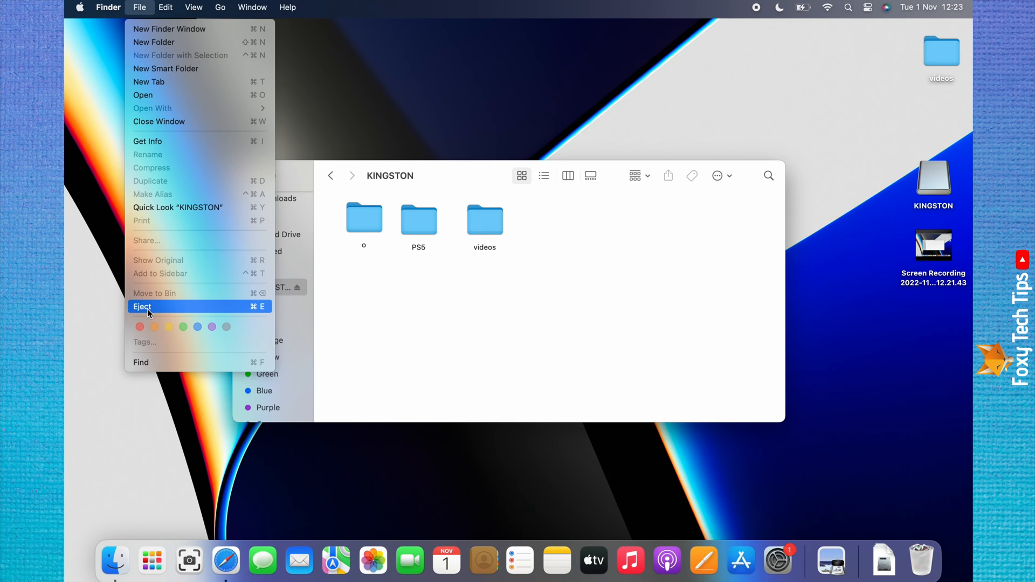
left_click(142, 306)
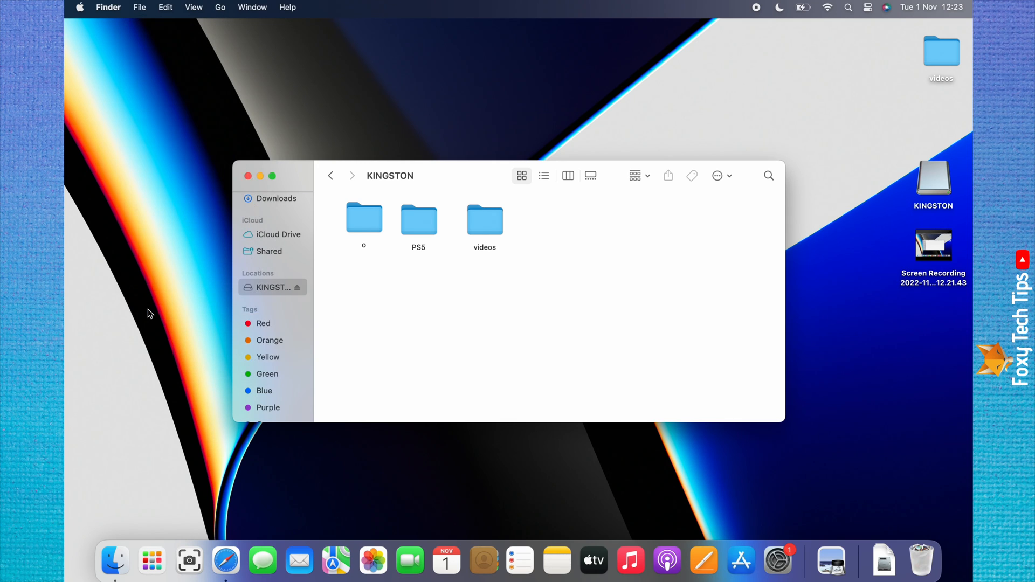
left_click(248, 176)
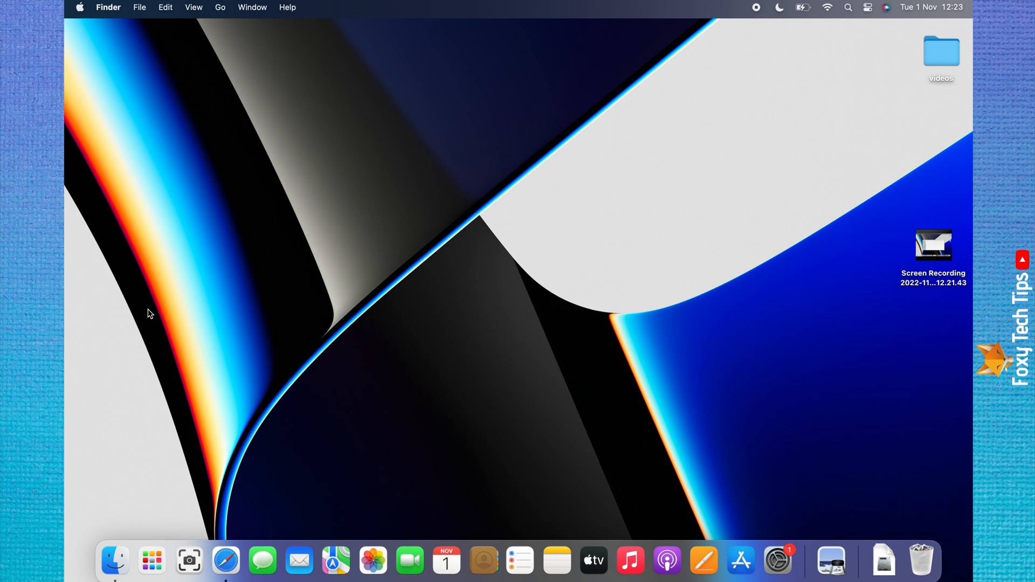